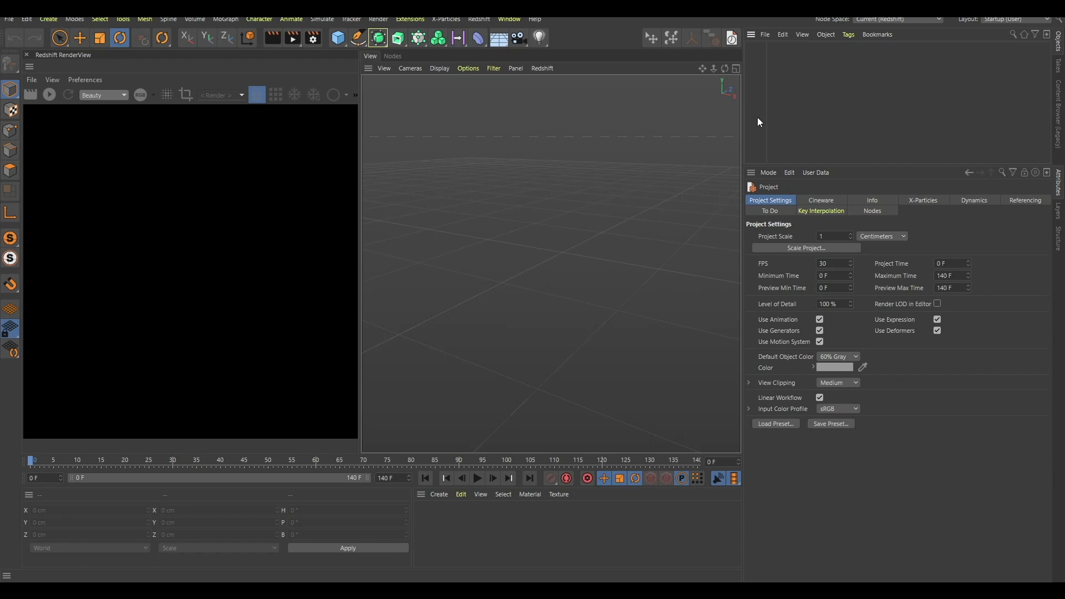
{"action": "mouse_move", "coordinate": [774, 115]}
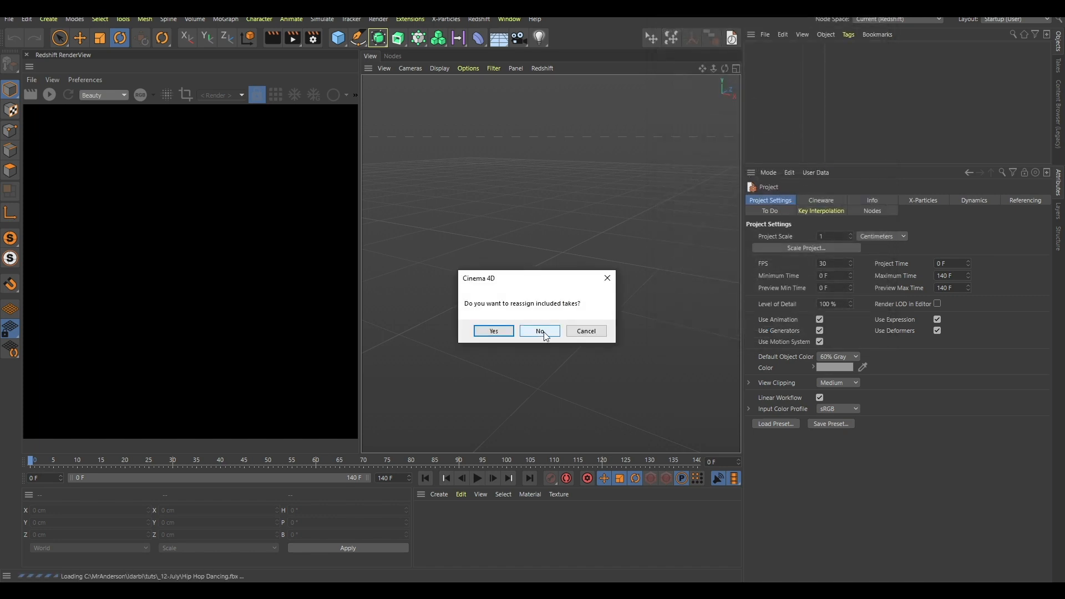
- Answer No to reassigning the included takes when loading Hip Hop Dancing.fbx
{"action": "left_click", "coordinate": [539, 330]}
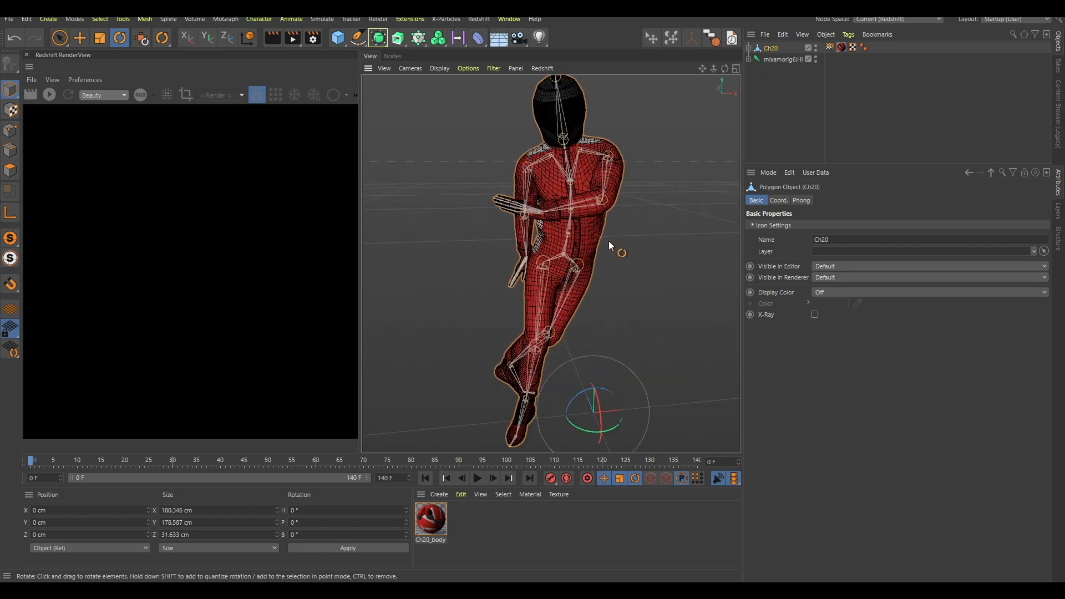
{"action": "left_click_drag", "start_coordinate": [609, 245], "coordinate": [583, 235]}
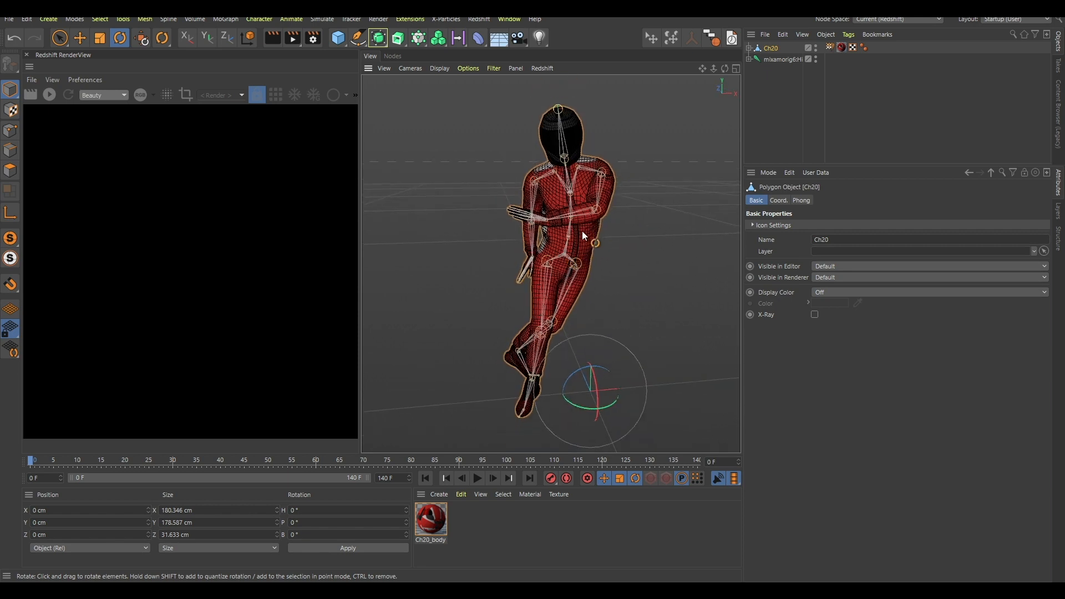
{"action": "left_click_drag", "start_coordinate": [582, 235], "coordinate": [576, 239]}
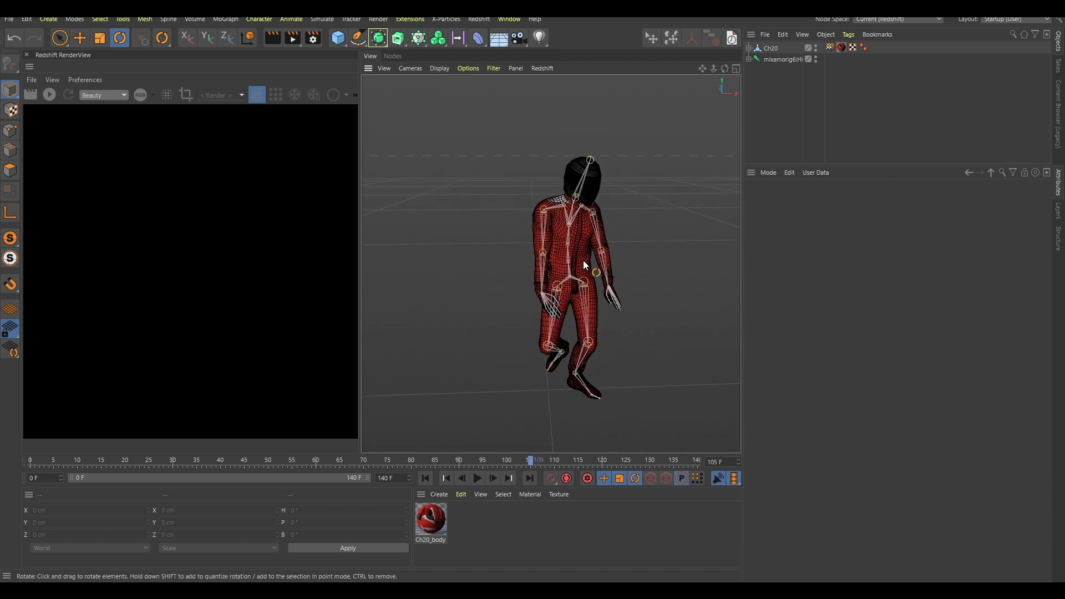
{"action": "left_click_drag", "start_coordinate": [585, 266], "coordinate": [573, 273]}
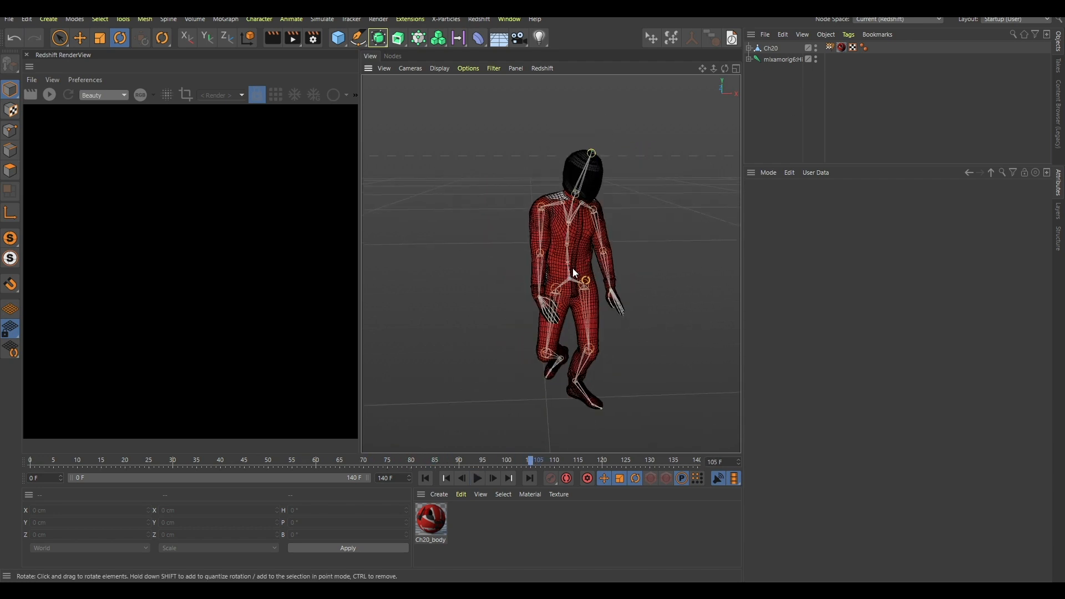
{"action": "left_click", "coordinate": [477, 478]}
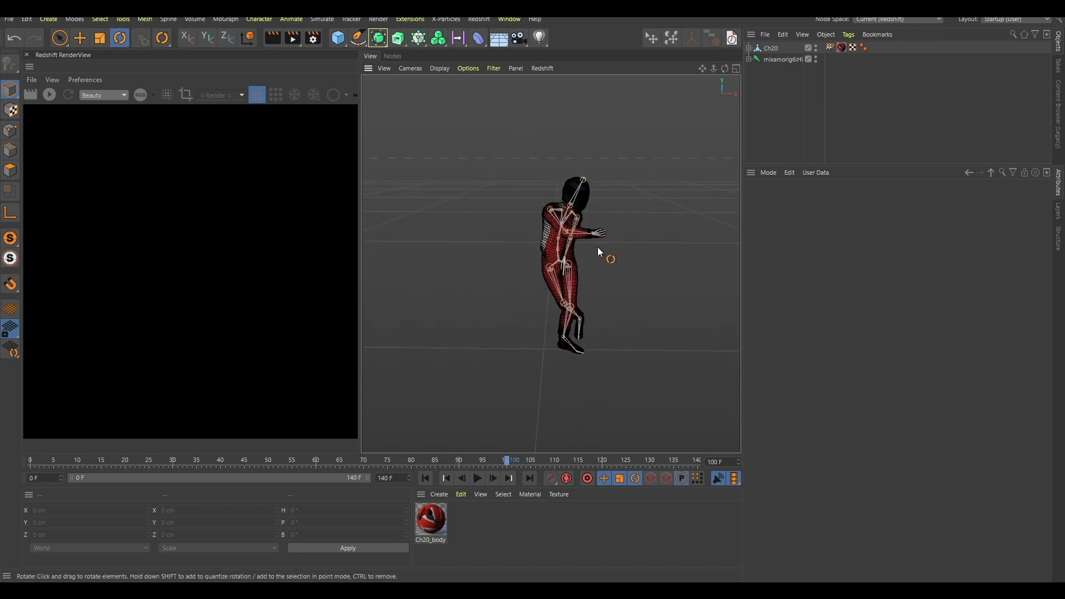
{"action": "left_click", "coordinate": [593, 459]}
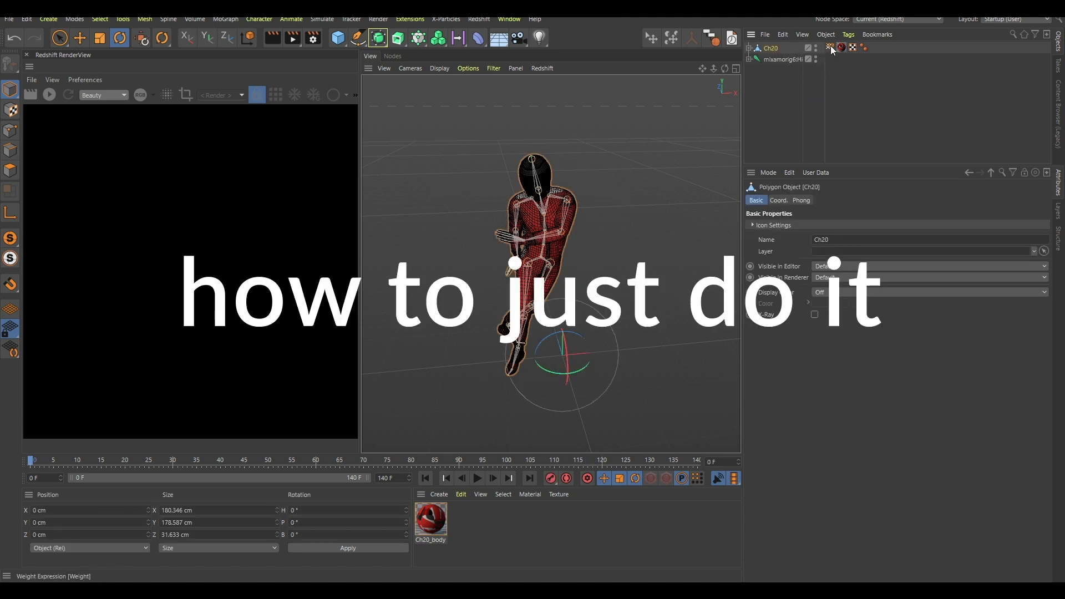
- Show Ch20 in its bind T-pose at frame 0 via the weight tag
{"action": "left_click", "coordinate": [830, 46]}
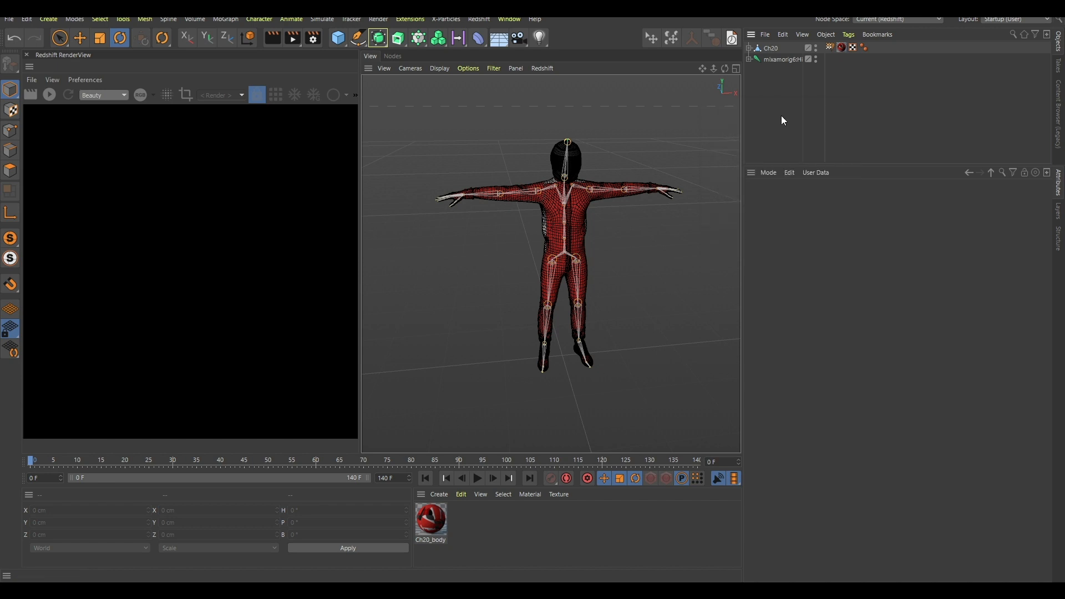
- Create a Character object with the Mixamo Control Rig template and add root, Mixamo arm and leg components
{"action": "type", "text": "cha"}
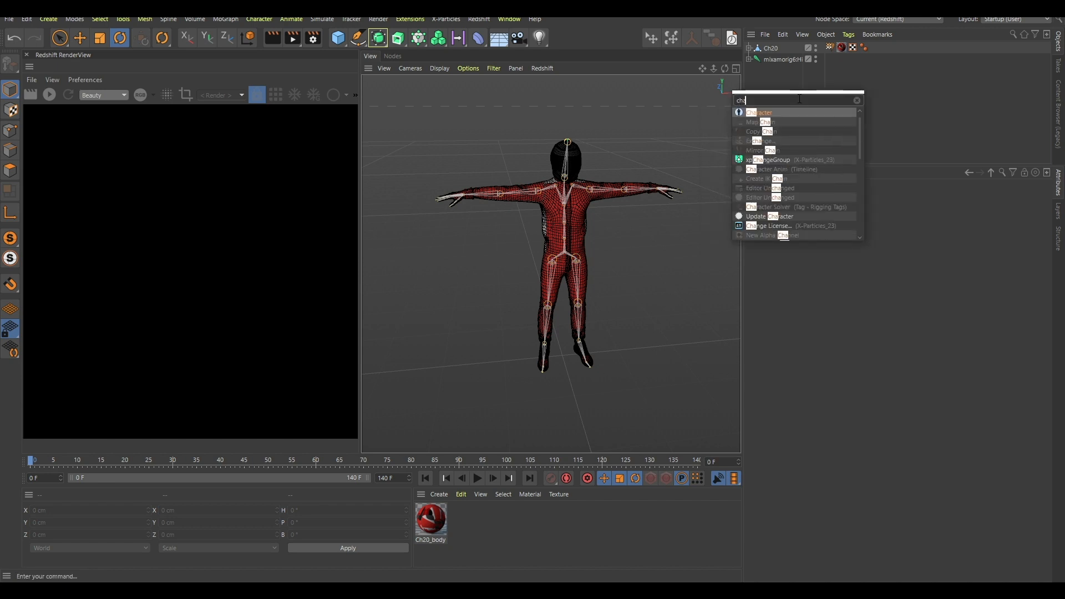
{"action": "left_click", "coordinate": [759, 112]}
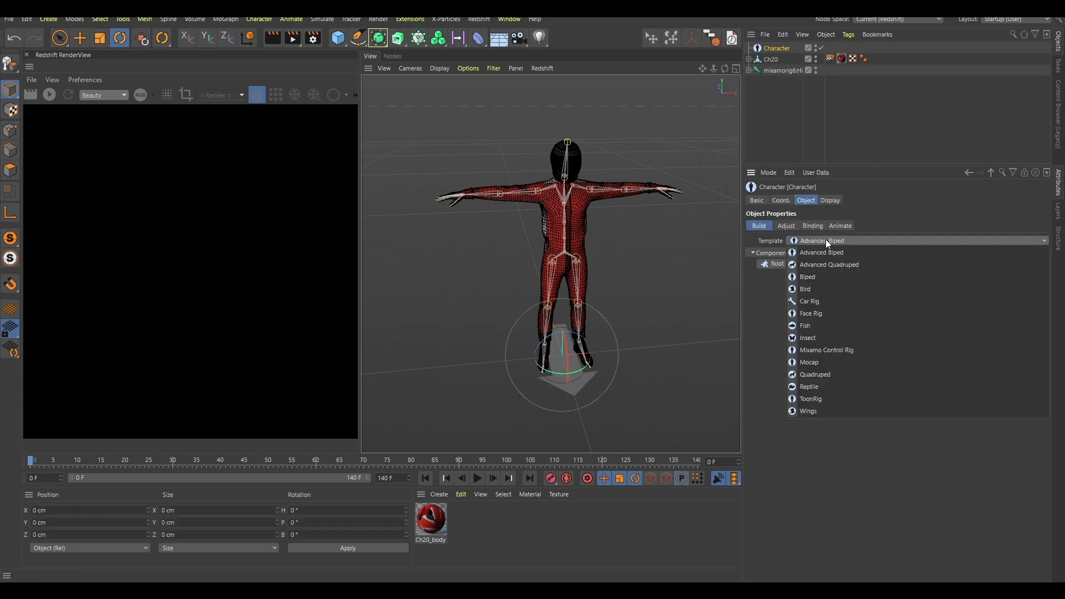
{"action": "left_click", "coordinate": [826, 350]}
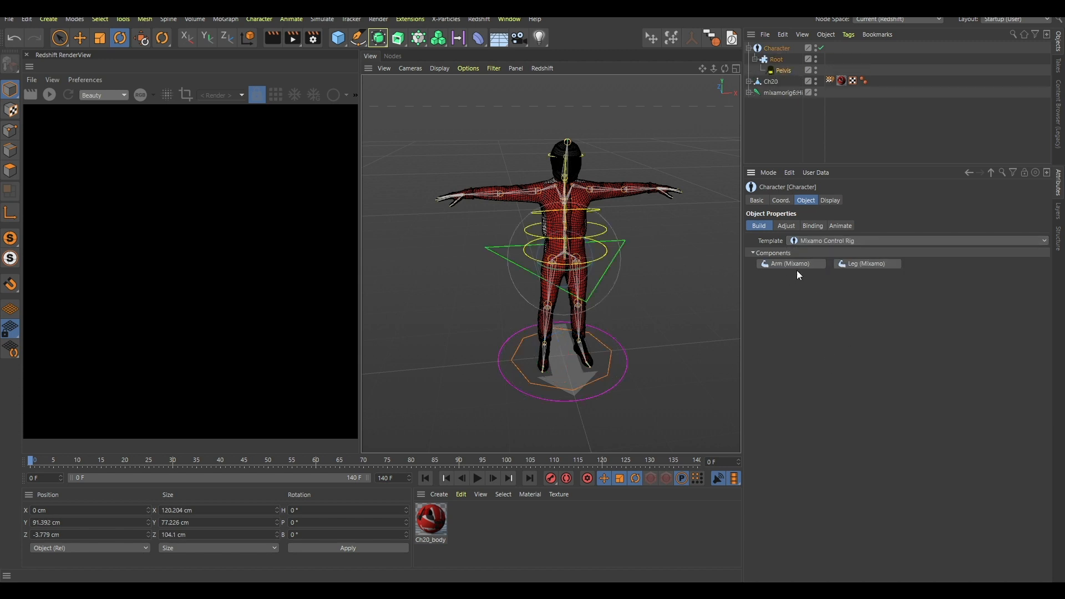
{"action": "mouse_move", "coordinate": [795, 270]}
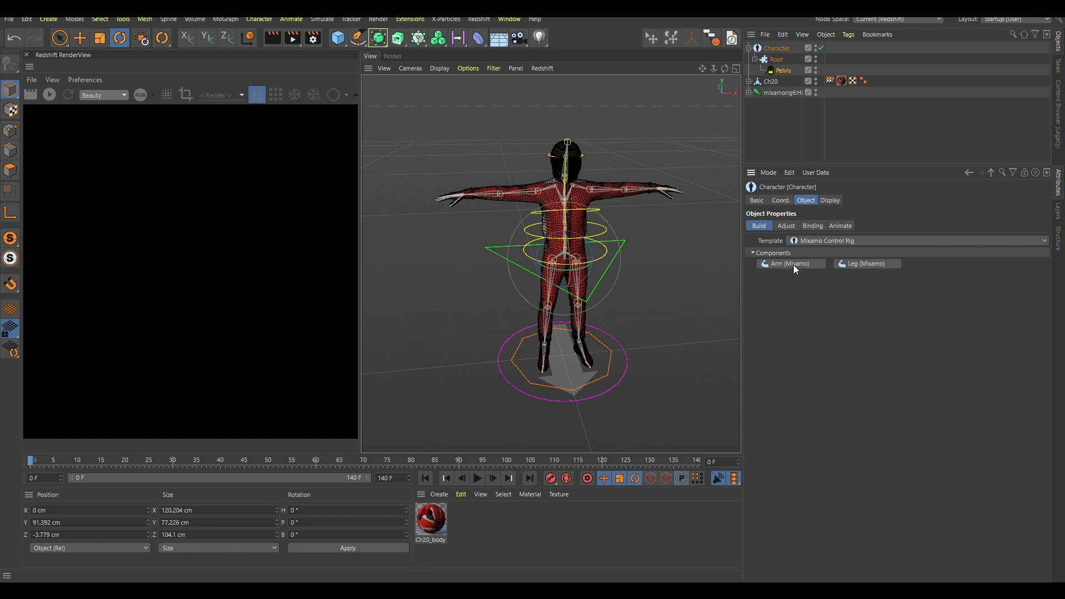
{"action": "left_click", "coordinate": [791, 264]}
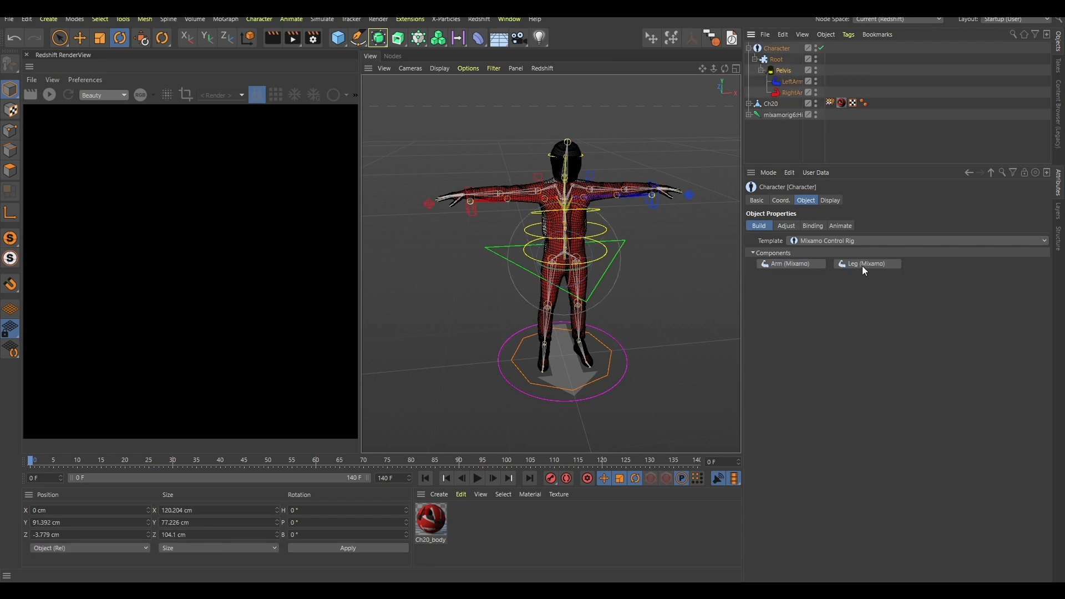
{"action": "left_click", "coordinate": [867, 264]}
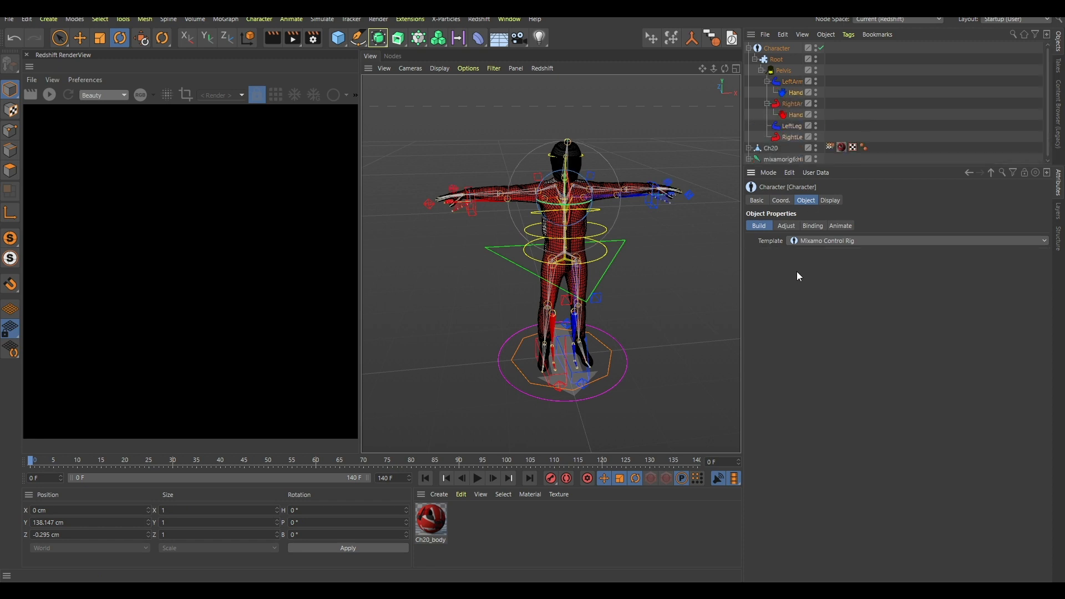
{"action": "mouse_move", "coordinate": [629, 191]}
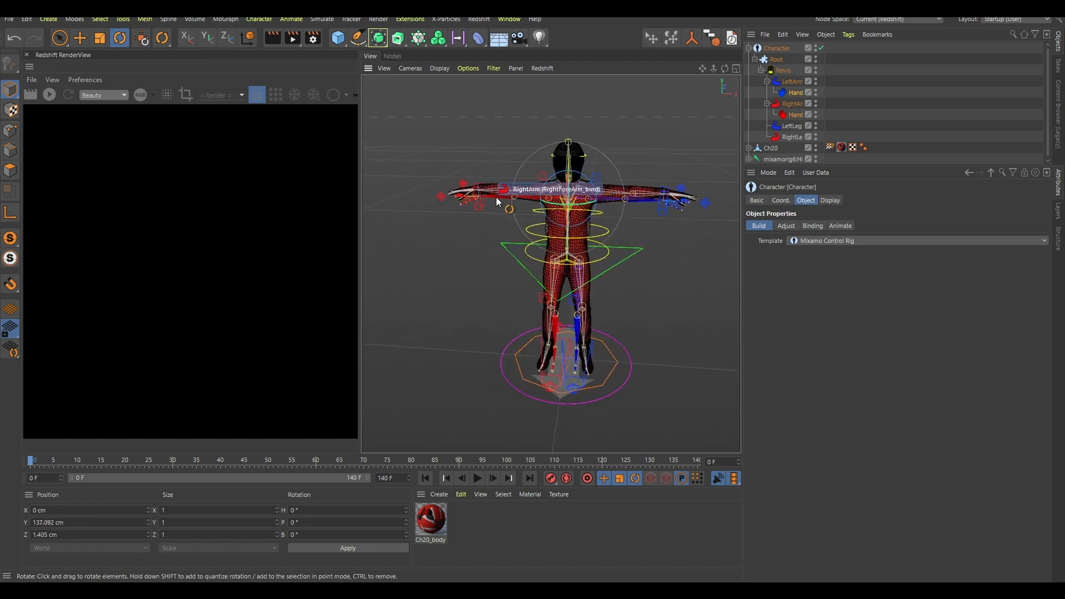
{"action": "left_click", "coordinate": [785, 225]}
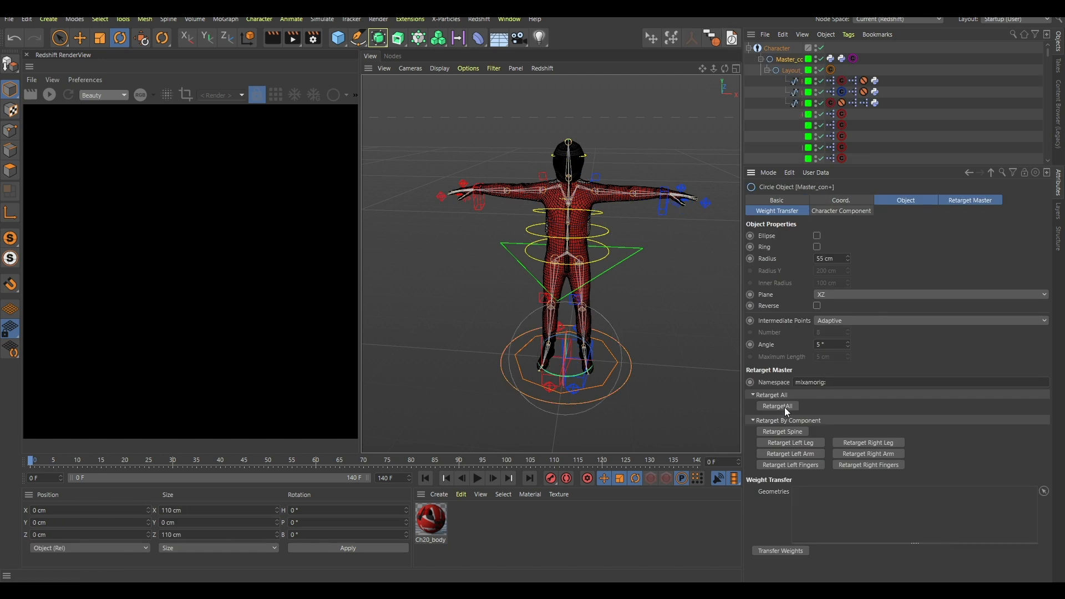
- Retarget All from Master_con with namespace mixamorig: so the rig follows the dance
{"action": "left_click", "coordinate": [776, 406]}
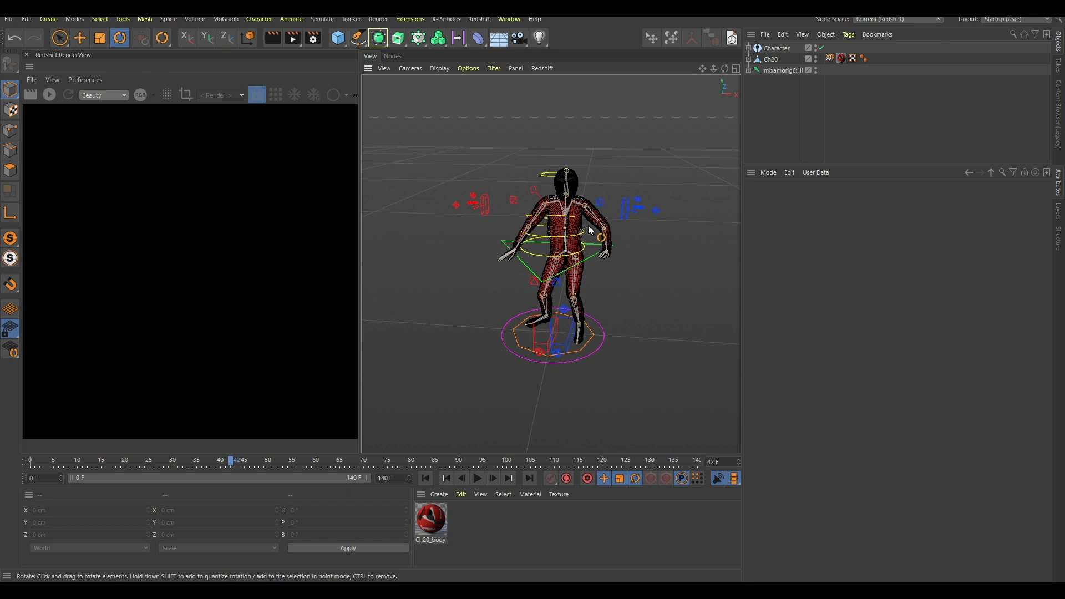
{"action": "left_click_drag", "start_coordinate": [588, 230], "coordinate": [570, 224]}
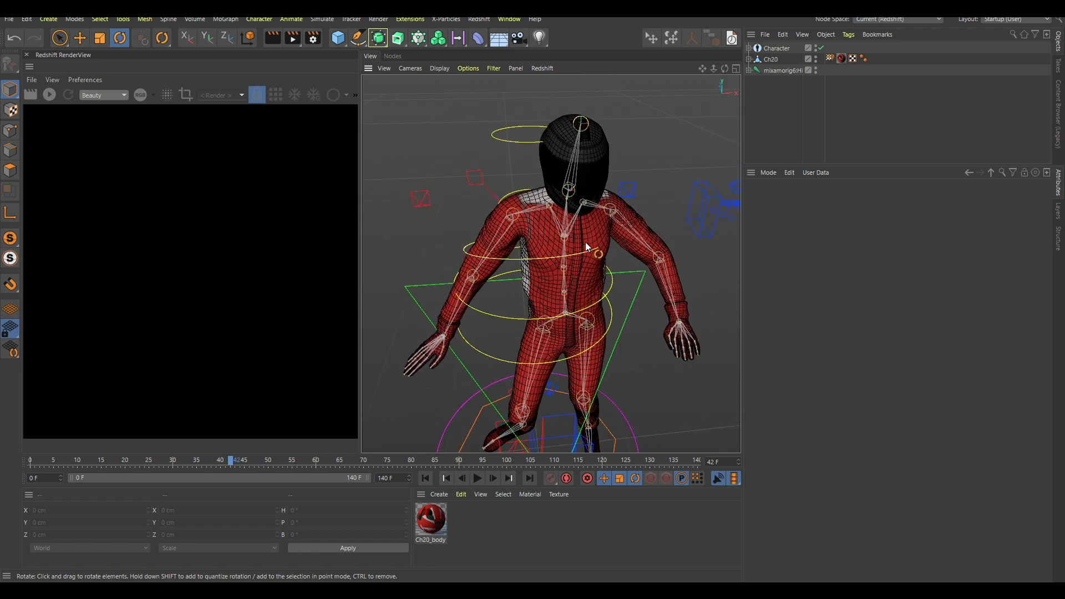
{"action": "mouse_move", "coordinate": [583, 230]}
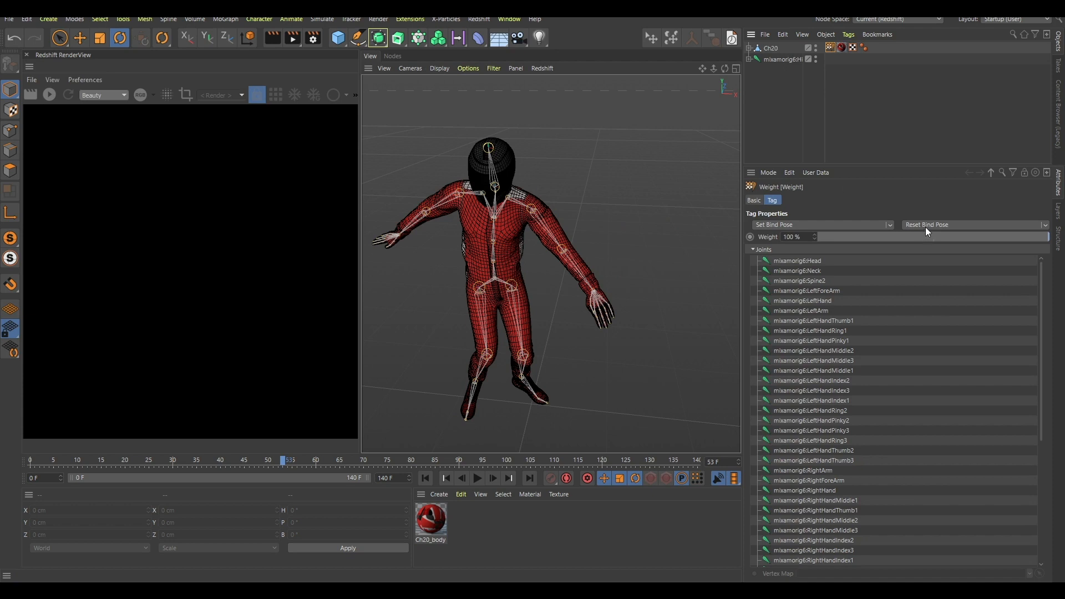
- Reset Ch20's bind pose from the Weight tag
{"action": "left_click", "coordinate": [926, 224]}
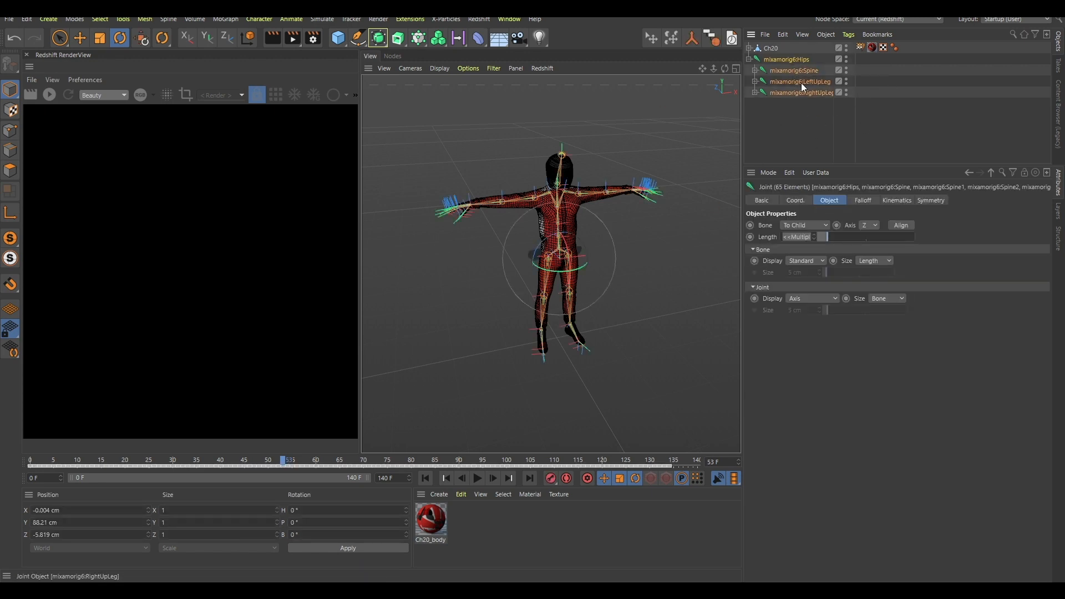
- Use the Naming Tool to replace '6' with nothing, renaming joints to mixamorig:
{"action": "type", "text": "nam"}
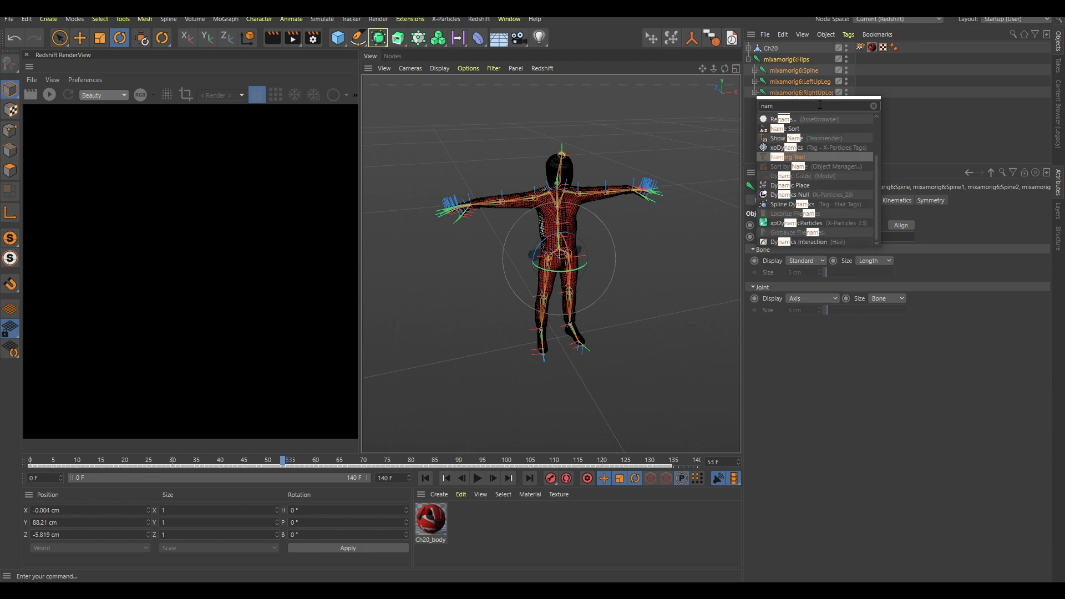
{"action": "left_click", "coordinate": [785, 157]}
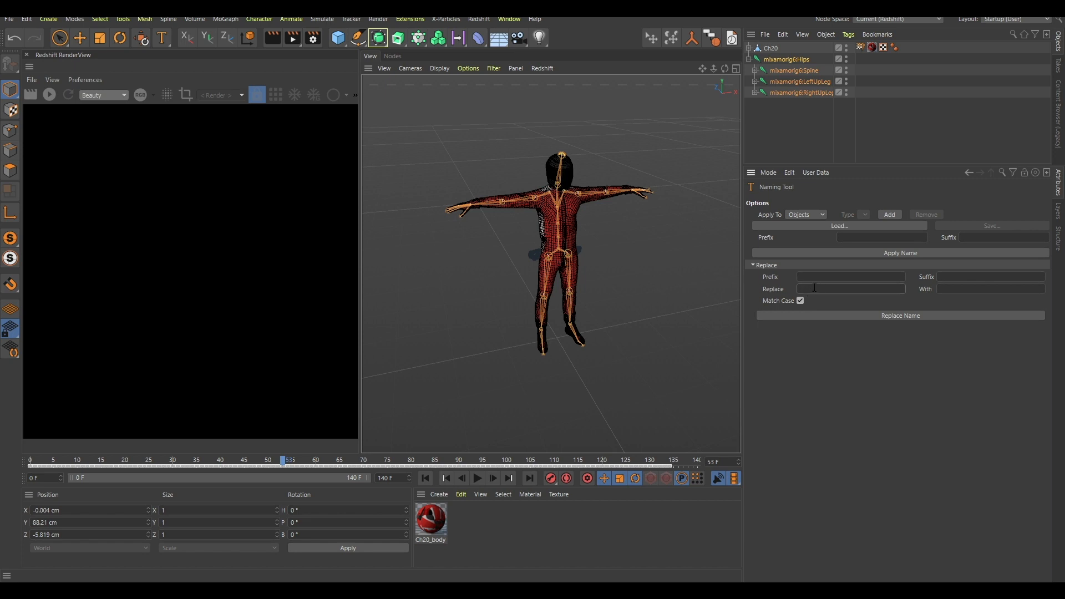
{"action": "type", "text": "6"}
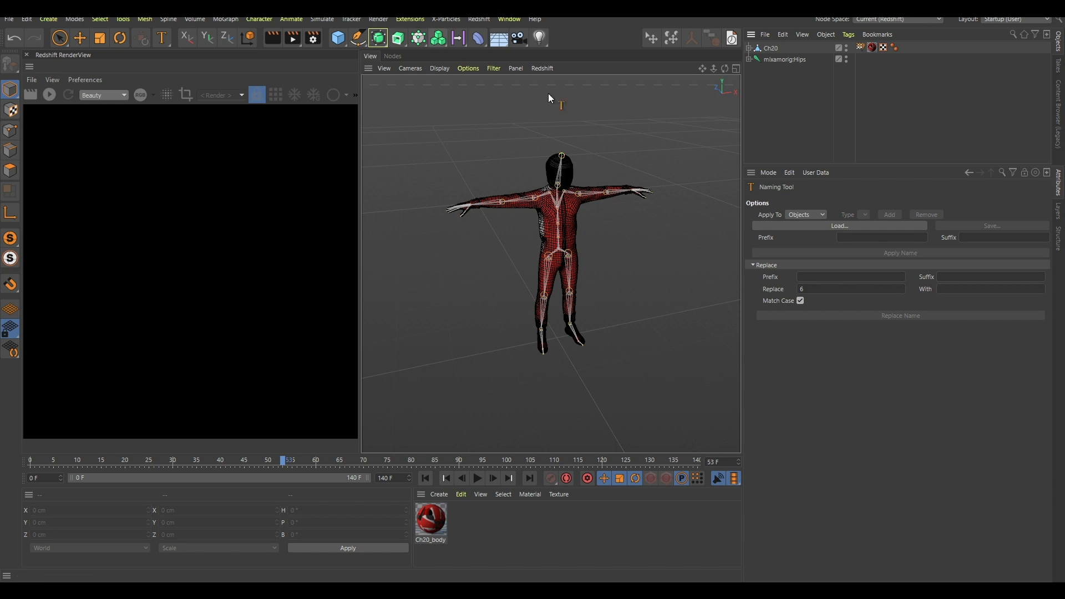
- Add a Character object using the Mixamo Control Rig template with pelvis, both arms and both legs
{"action": "left_click", "coordinate": [259, 18]}
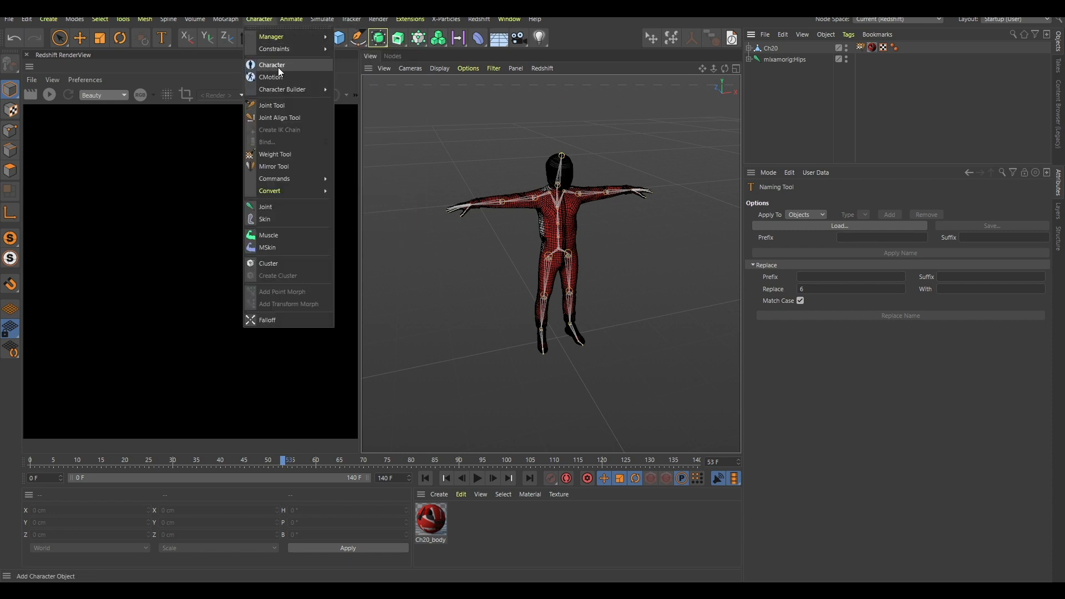
{"action": "left_click", "coordinate": [270, 65]}
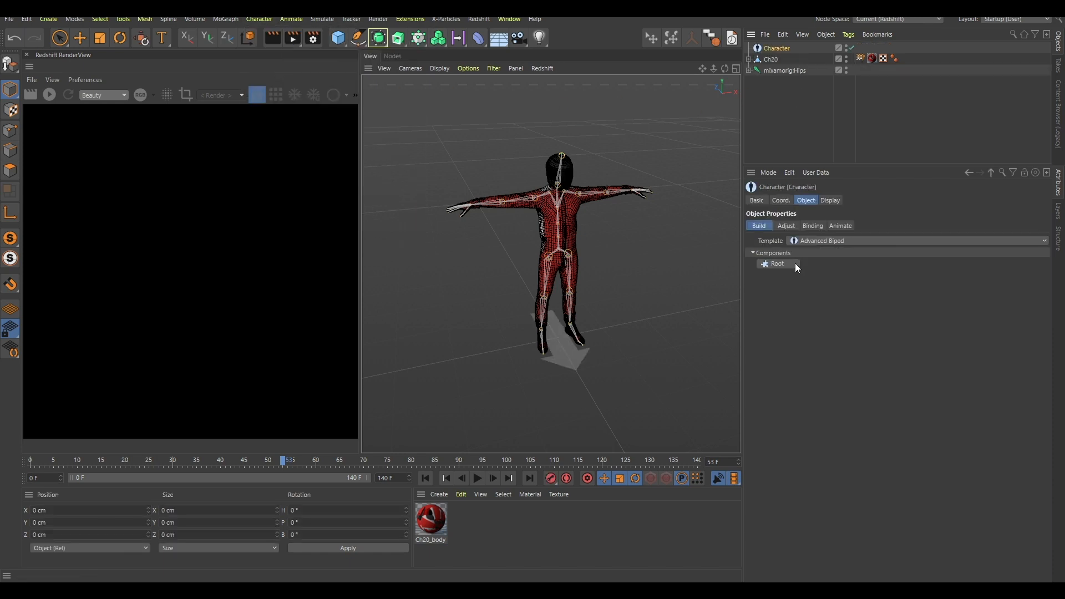
{"action": "left_click", "coordinate": [916, 241]}
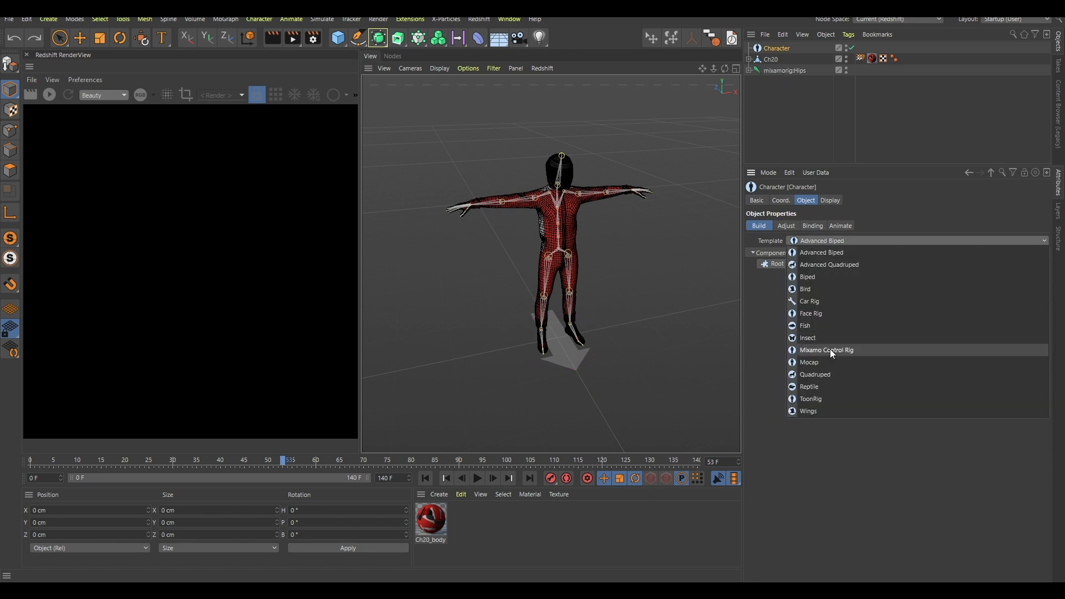
{"action": "left_click", "coordinate": [827, 350]}
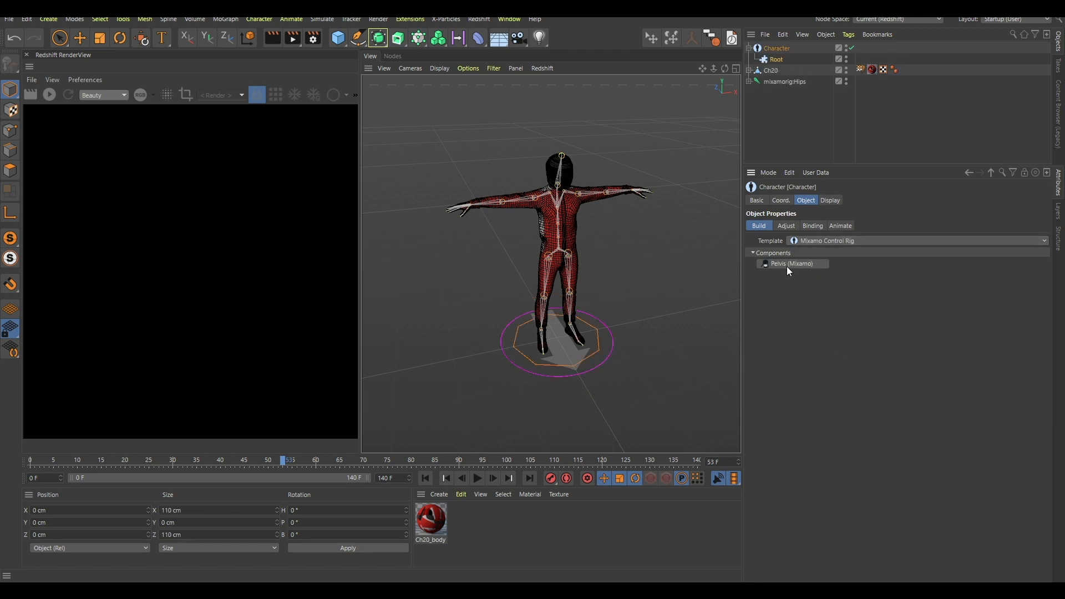
{"action": "left_click", "coordinate": [791, 264]}
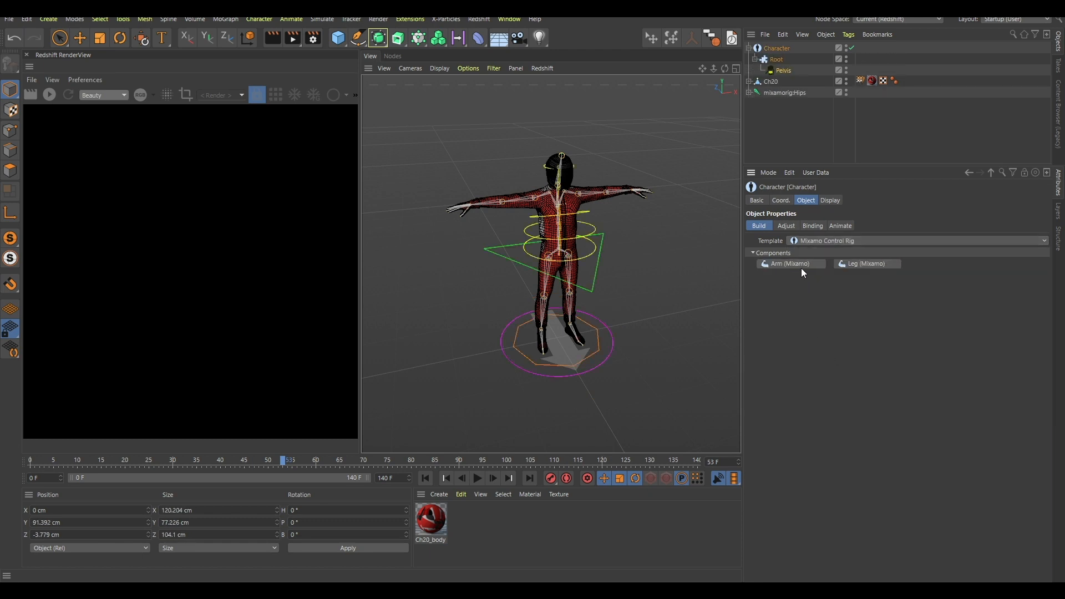
{"action": "left_click", "coordinate": [790, 264]}
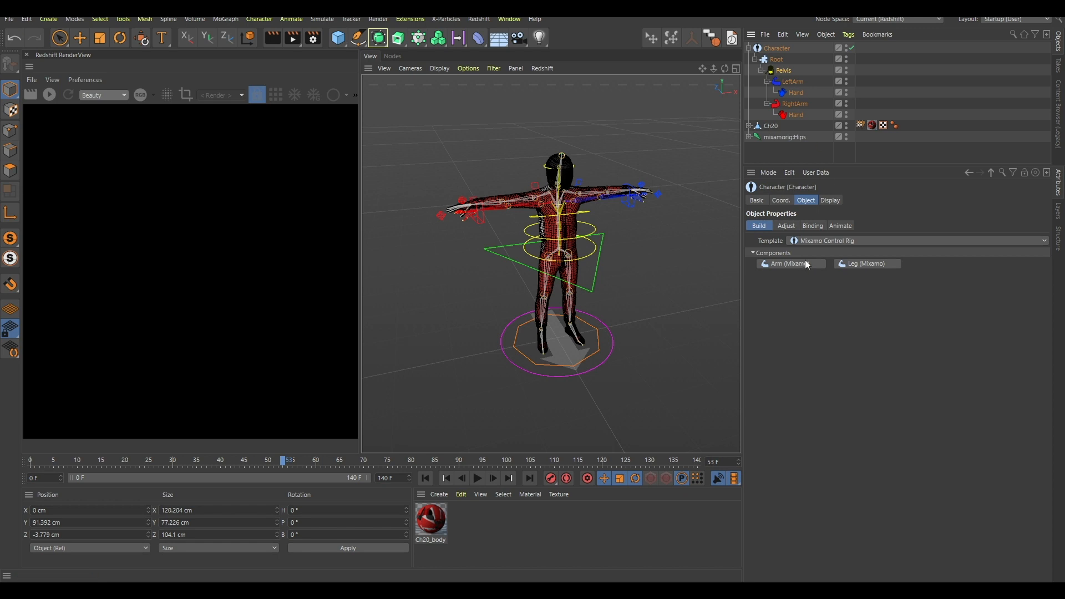
{"action": "left_click", "coordinate": [868, 263]}
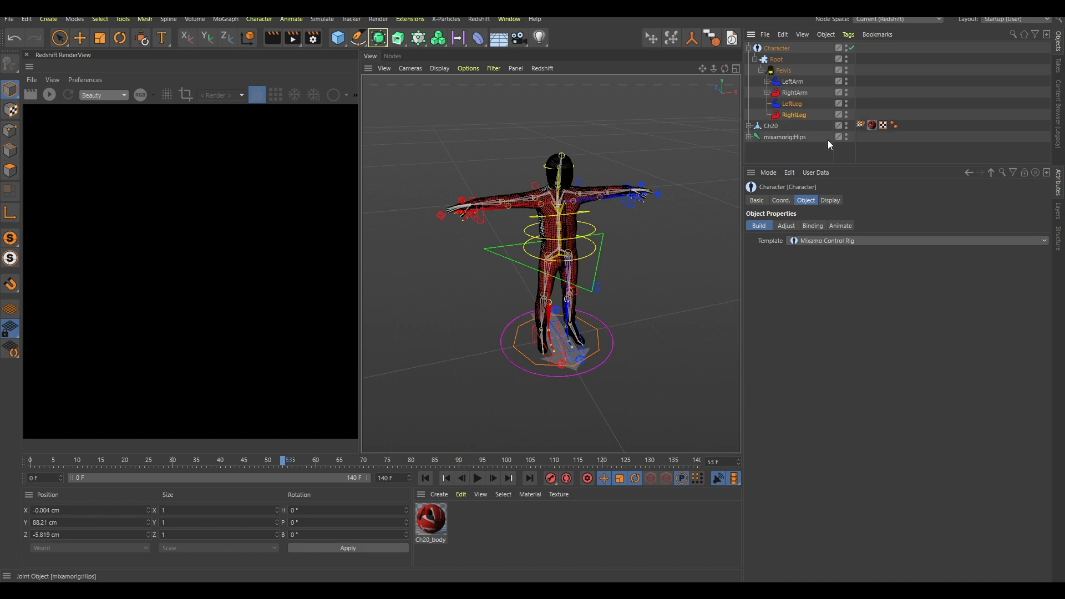
{"action": "mouse_move", "coordinate": [829, 144]}
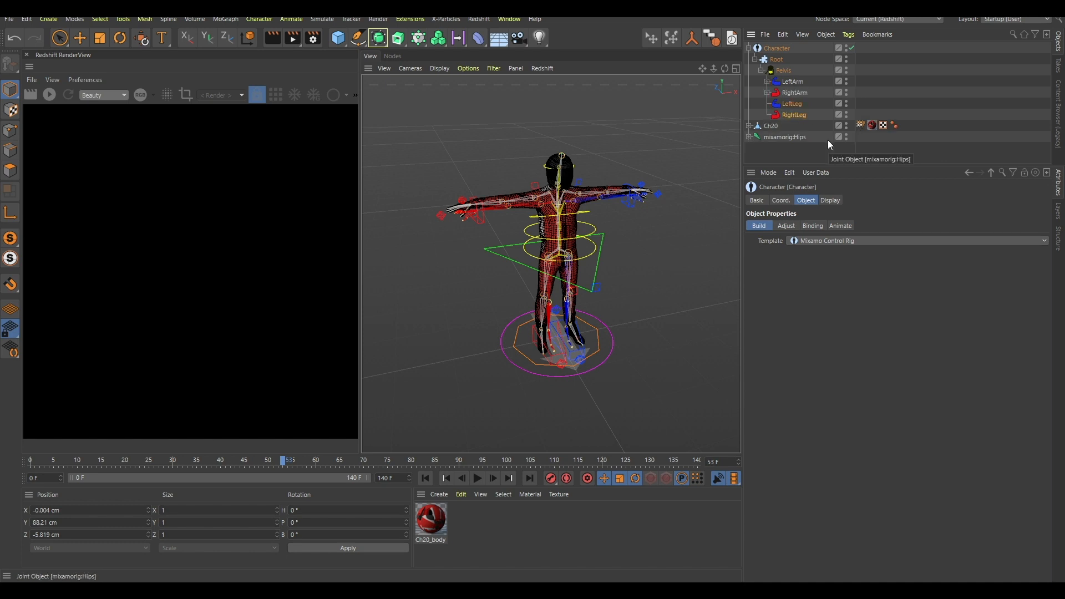
{"action": "mouse_move", "coordinate": [922, 138]}
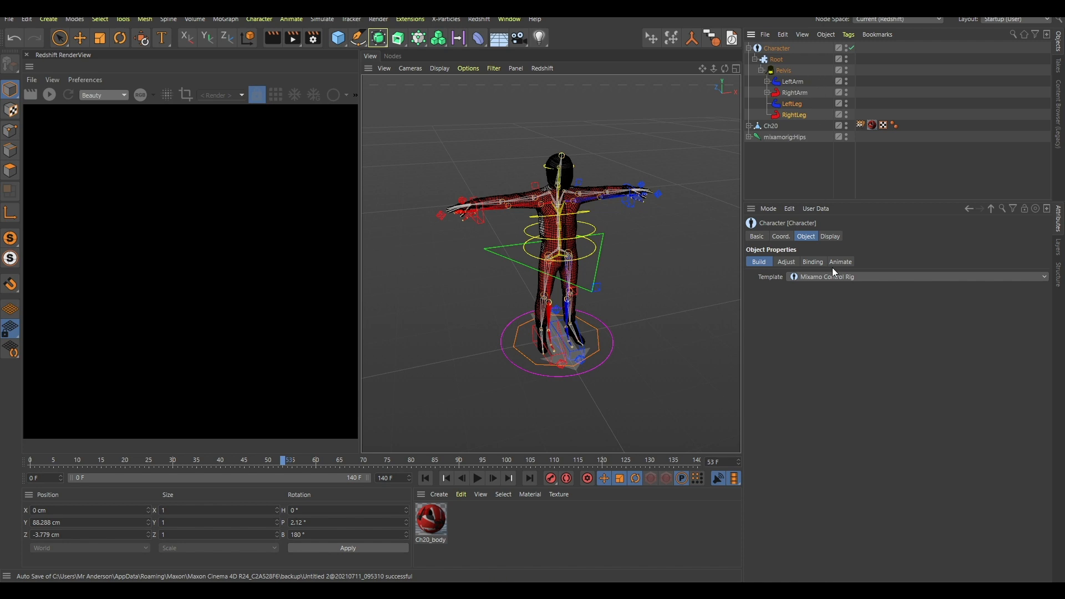
- Switch the Character object to Animate mode and link the mixamorig:Hips hierarchy to its retarget fields
{"action": "left_click", "coordinate": [785, 262]}
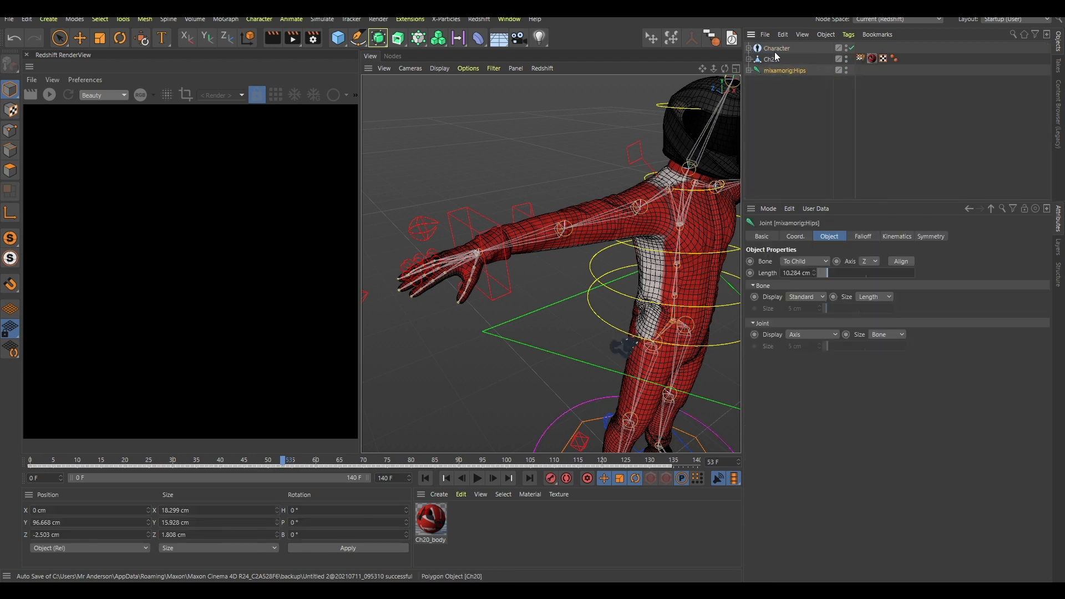
{"action": "left_click", "coordinate": [777, 48]}
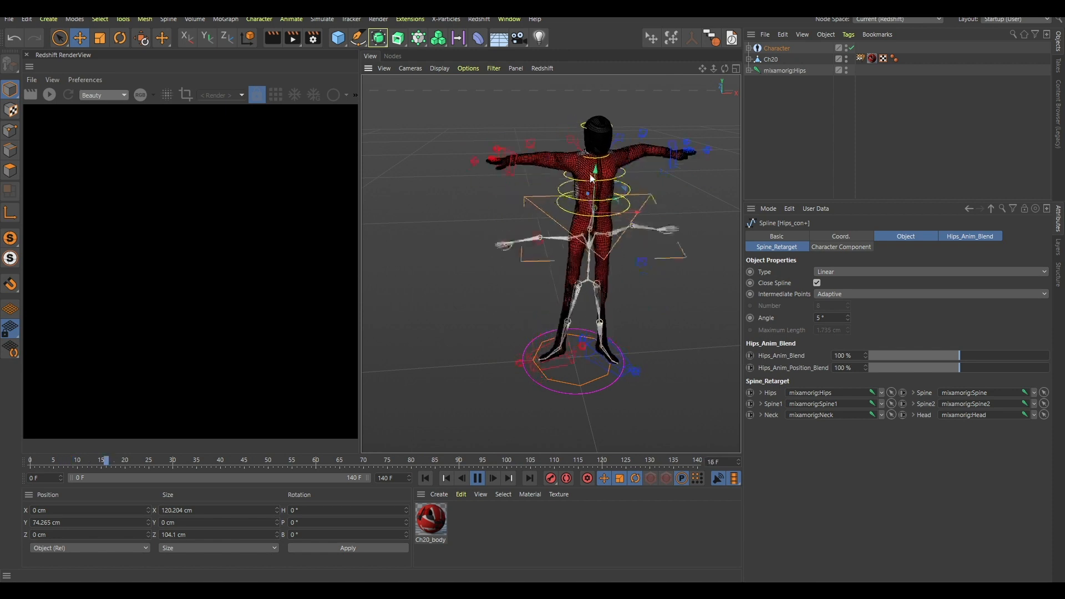
- Play the timeline and orbit the viewport to check the rig drives the dance
{"action": "left_click", "coordinate": [220, 459]}
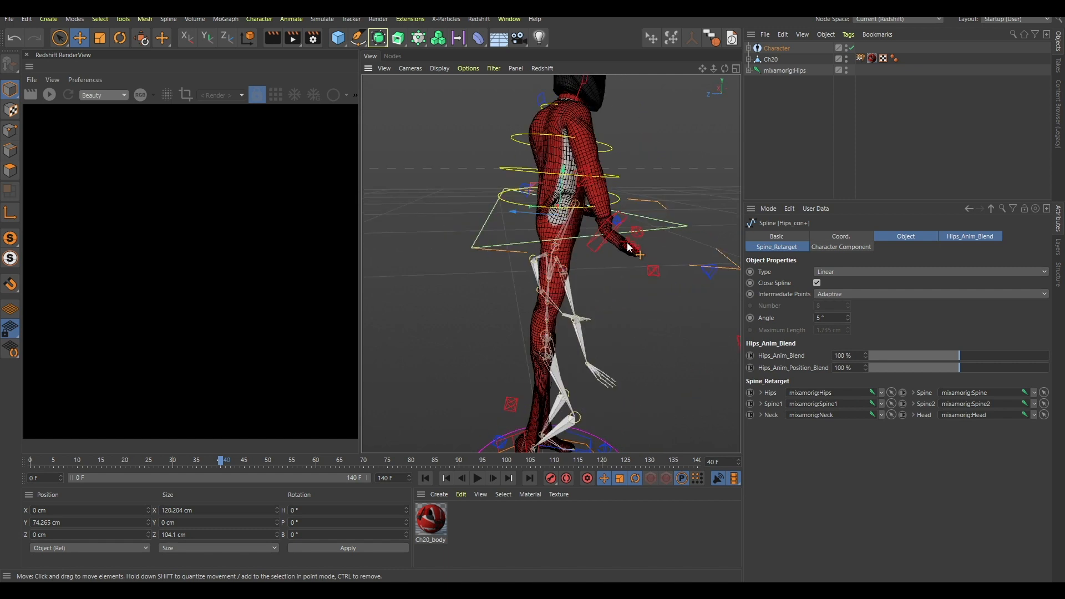
{"action": "left_click", "coordinate": [476, 478]}
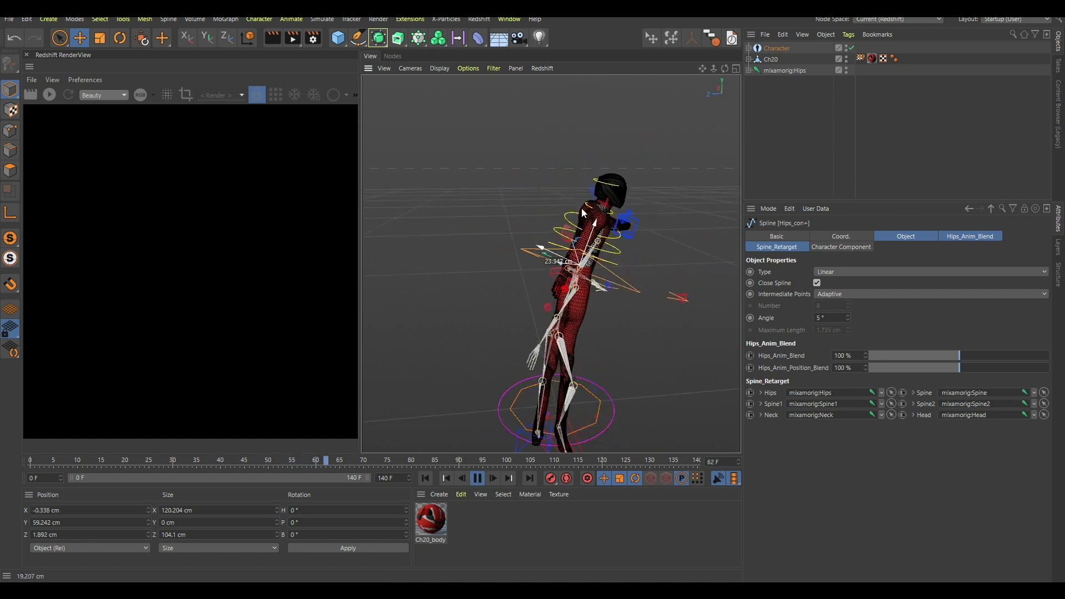